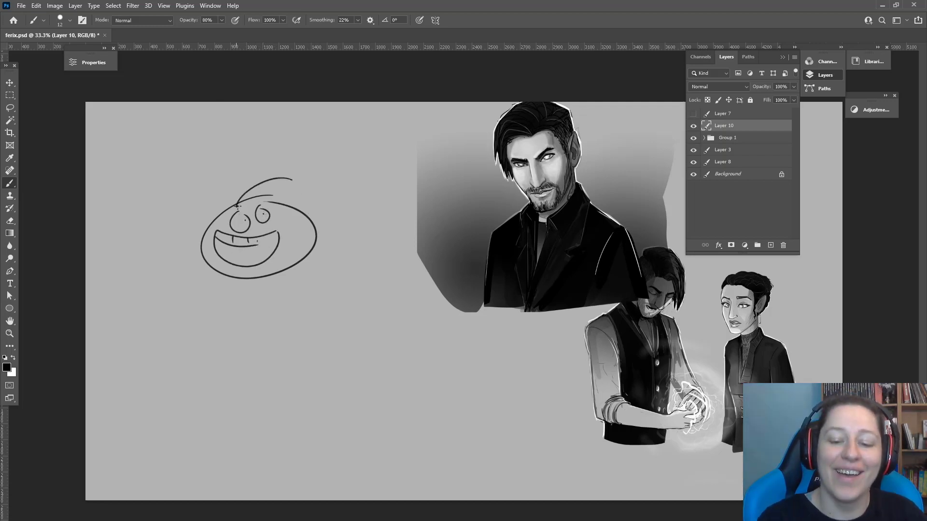
pyautogui.moveTo(254, 281); pyautogui.dragTo(251, 390)
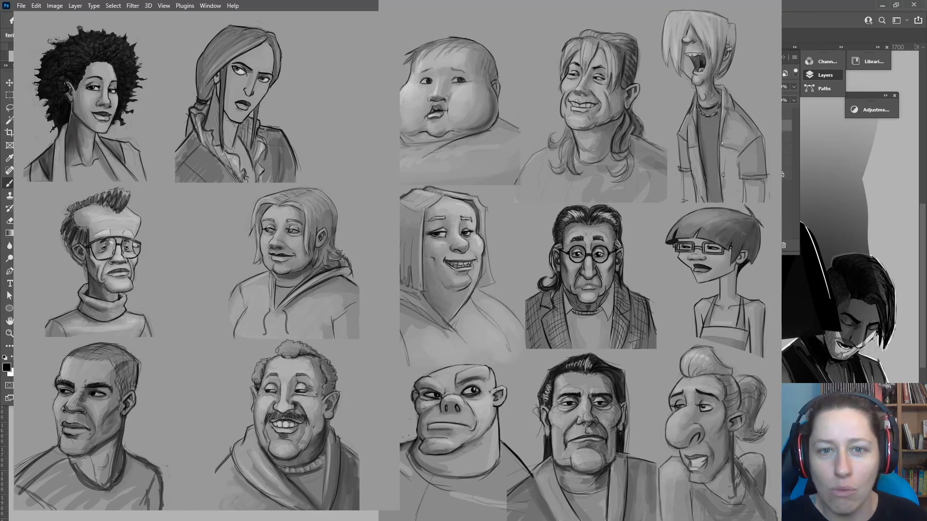
pyautogui.scroll(-3)
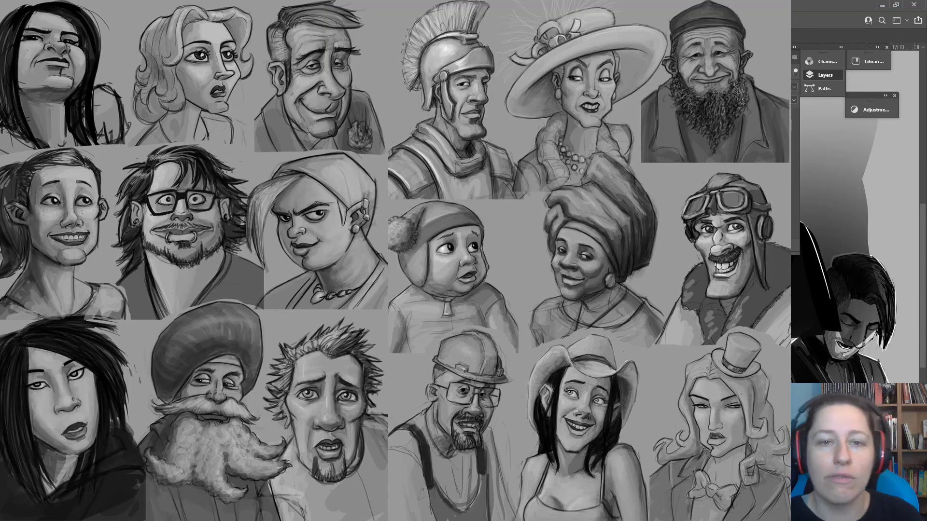